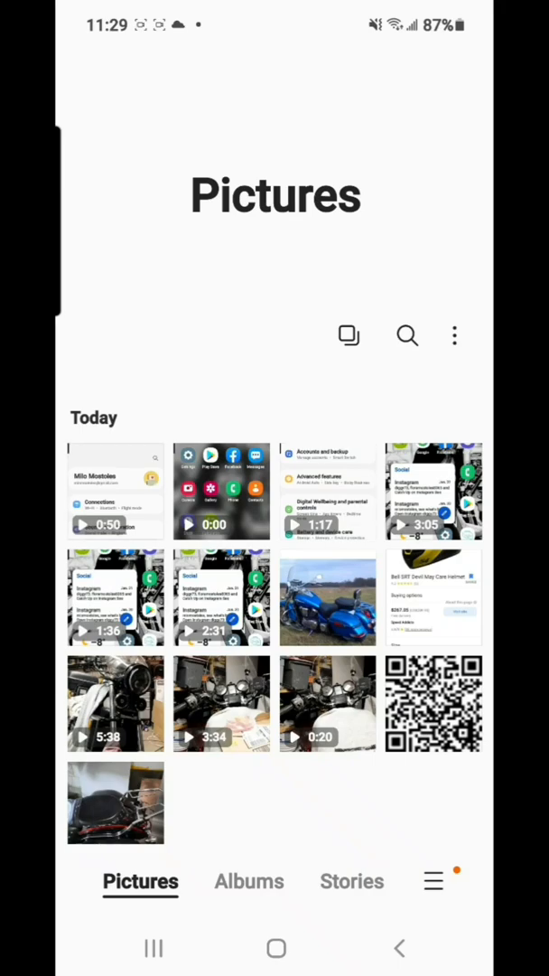
View the blue motorcycle picture full-size, then leave Gallery for the home screen
{"action": "left_click", "coordinate": [327, 599]}
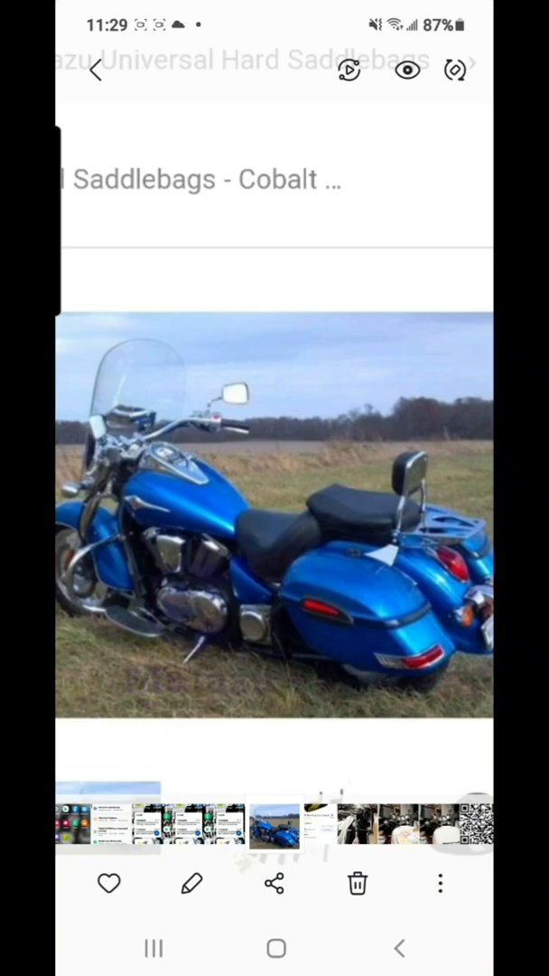
{"action": "left_click", "coordinate": [441, 882]}
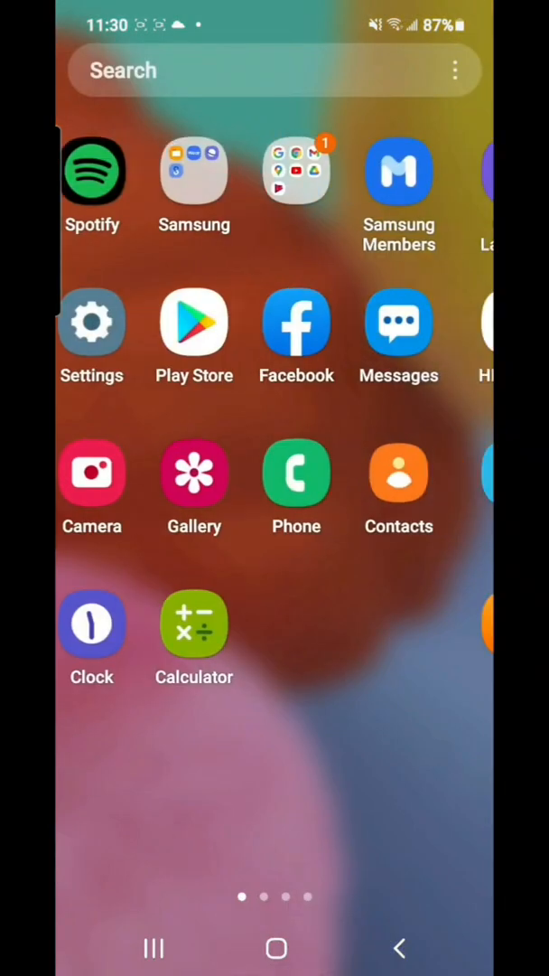
Go into Secure Folder on the last home page and launch its protected Gallery
{"action": "scroll", "scroll_direction": "left", "scroll_amount": 3}
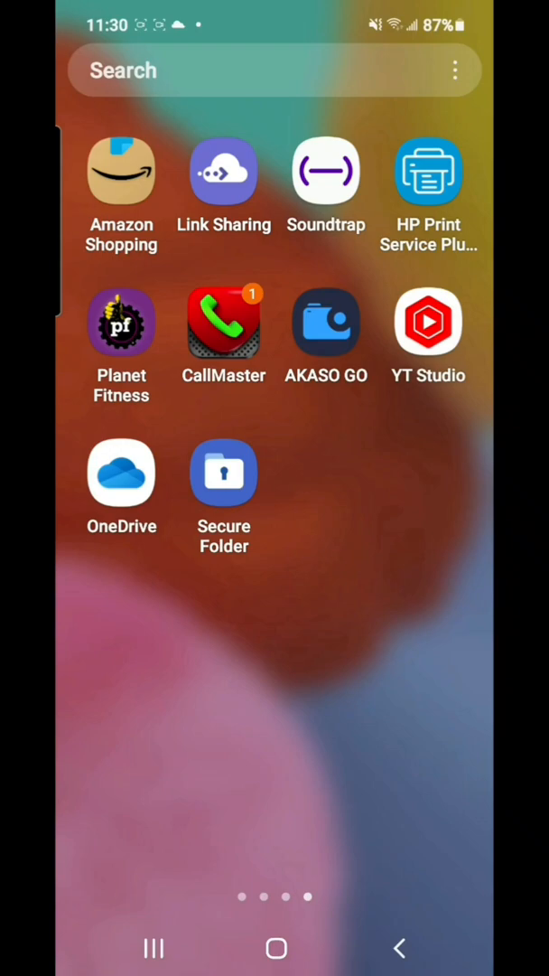
{"action": "left_click", "coordinate": [224, 473]}
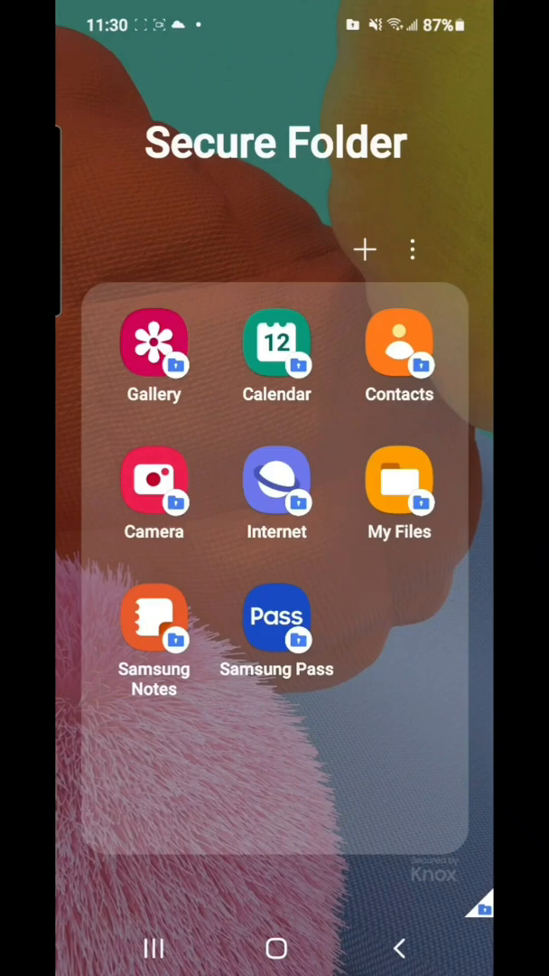
{"action": "left_click", "coordinate": [153, 353]}
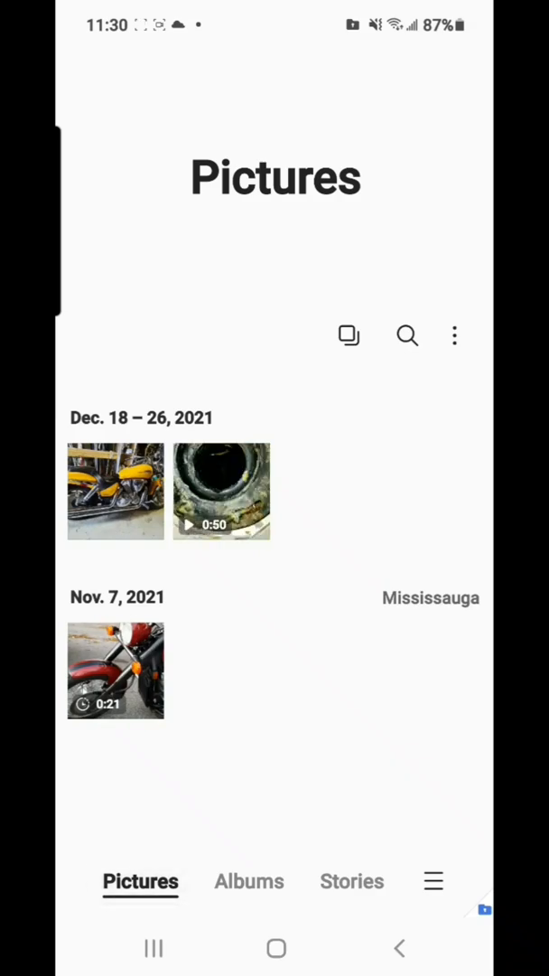
Check the Camera album in Secure Folder's Gallery, then return to Secure Folder's app grid
{"action": "left_click", "coordinate": [249, 882]}
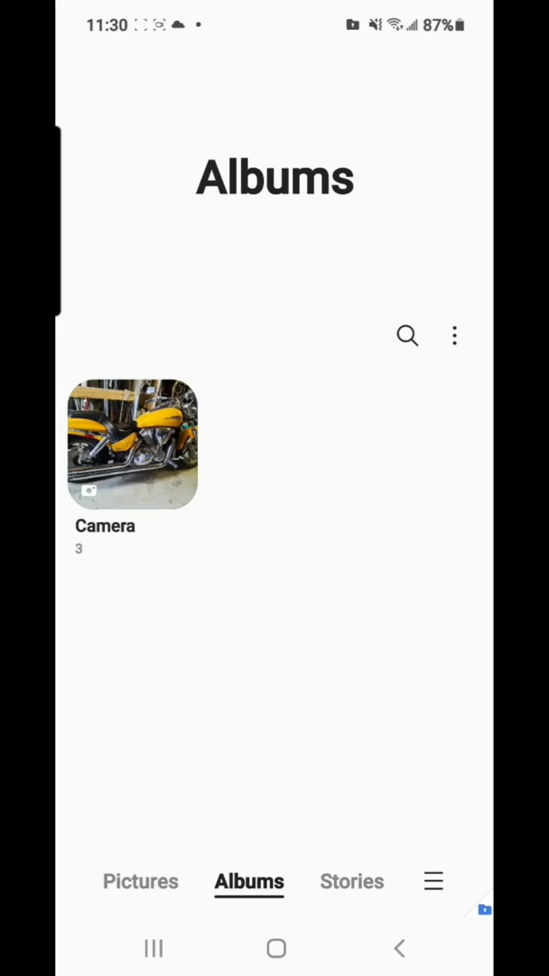
{"action": "left_click", "coordinate": [132, 443]}
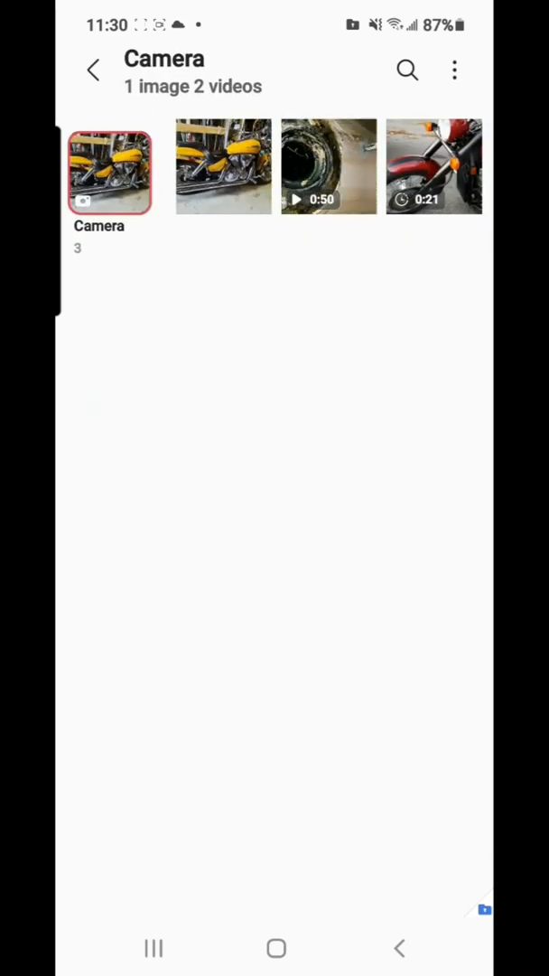
{"action": "left_click", "coordinate": [94, 68]}
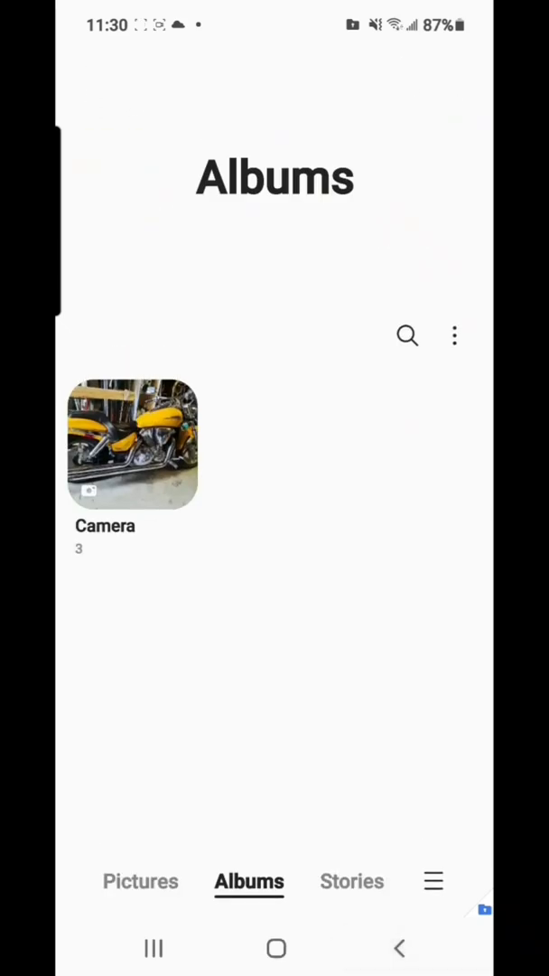
{"action": "left_click", "coordinate": [350, 882]}
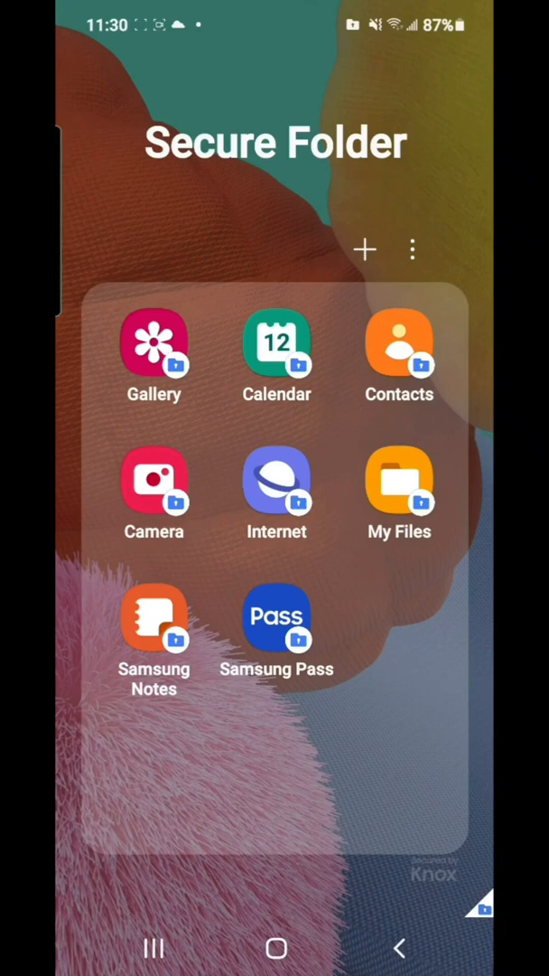
Browse Secure Folder's My Files to the DCIM Camera folder, then return to the home screen
{"action": "left_click", "coordinate": [400, 479]}
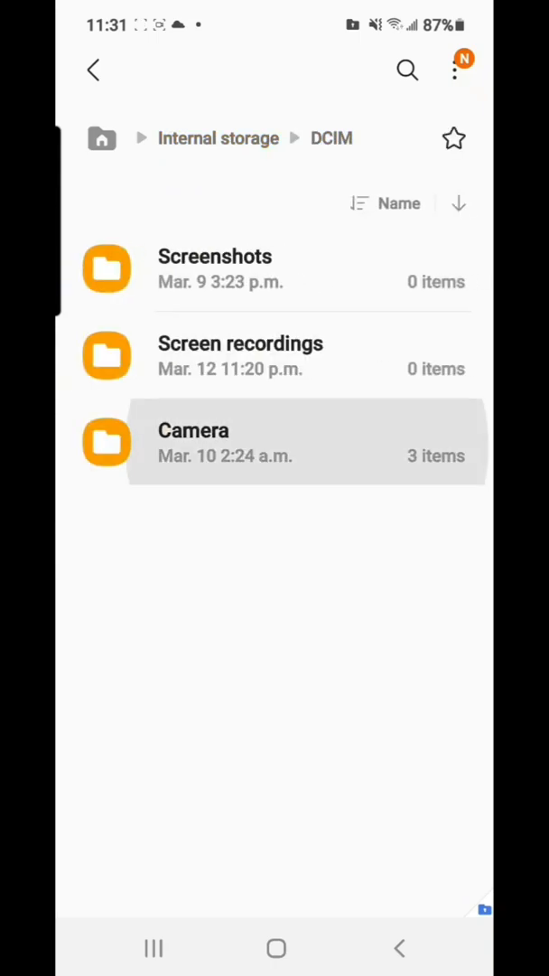
{"action": "left_click", "coordinate": [194, 443]}
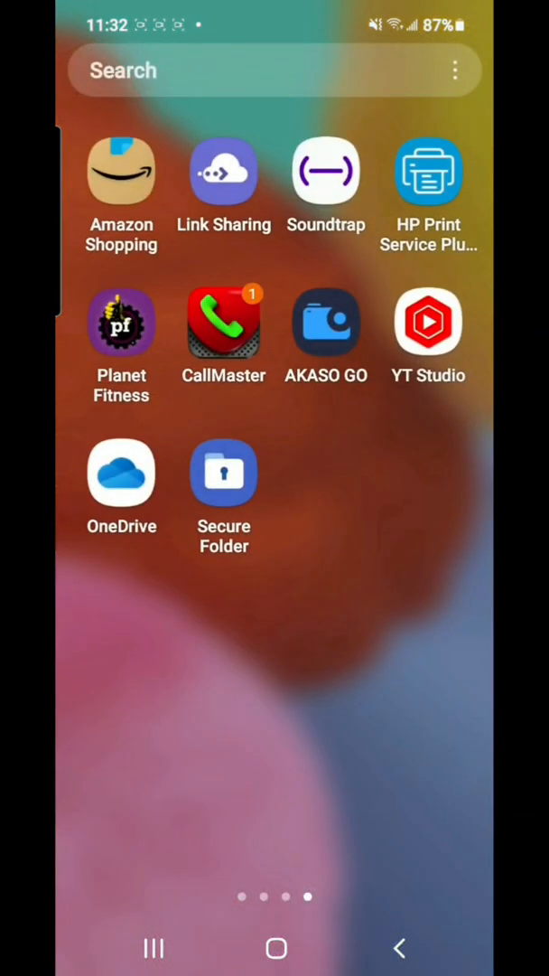
{"action": "scroll", "scroll_direction": "left", "scroll_amount": 3}
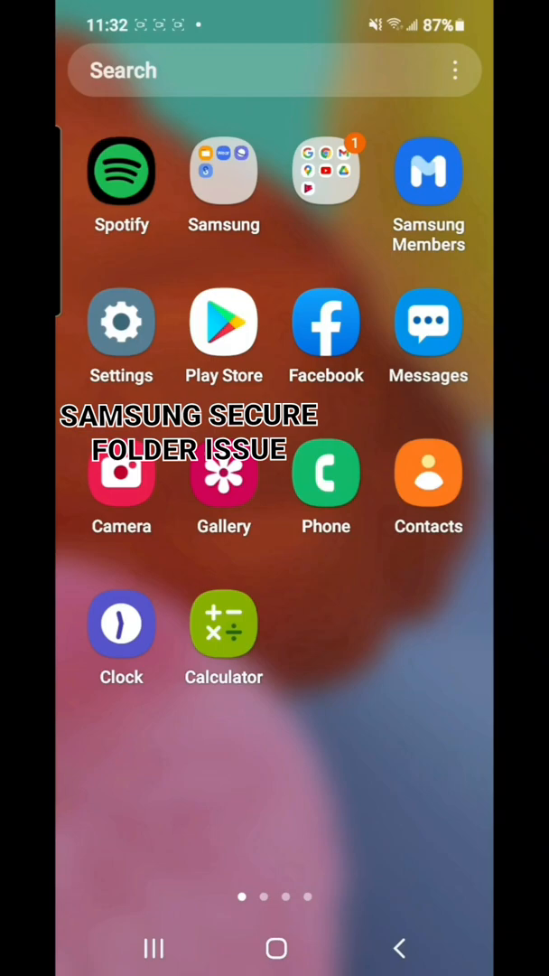
Go into Settings and reach the Battery and device care section
{"action": "left_click", "coordinate": [121, 322]}
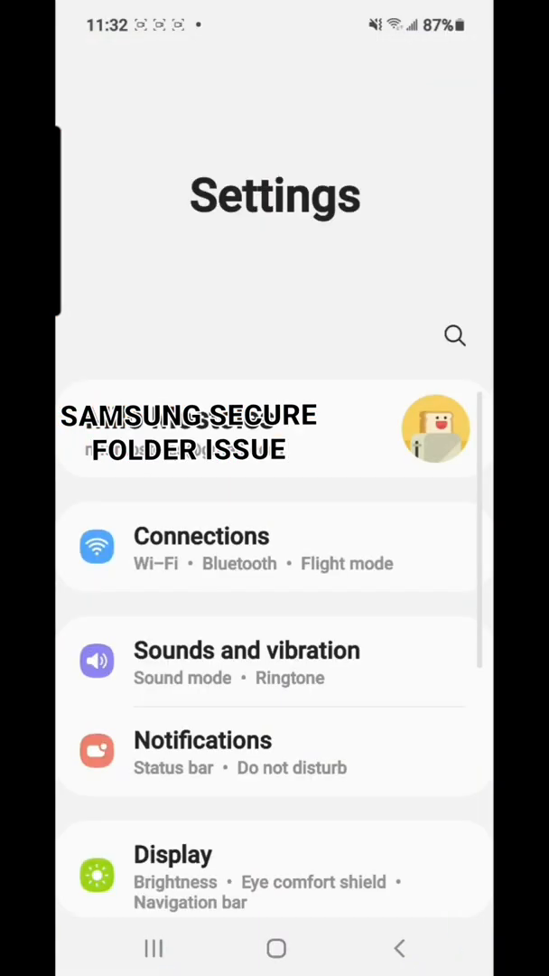
{"action": "scroll", "scroll_direction": "down", "scroll_amount": 3}
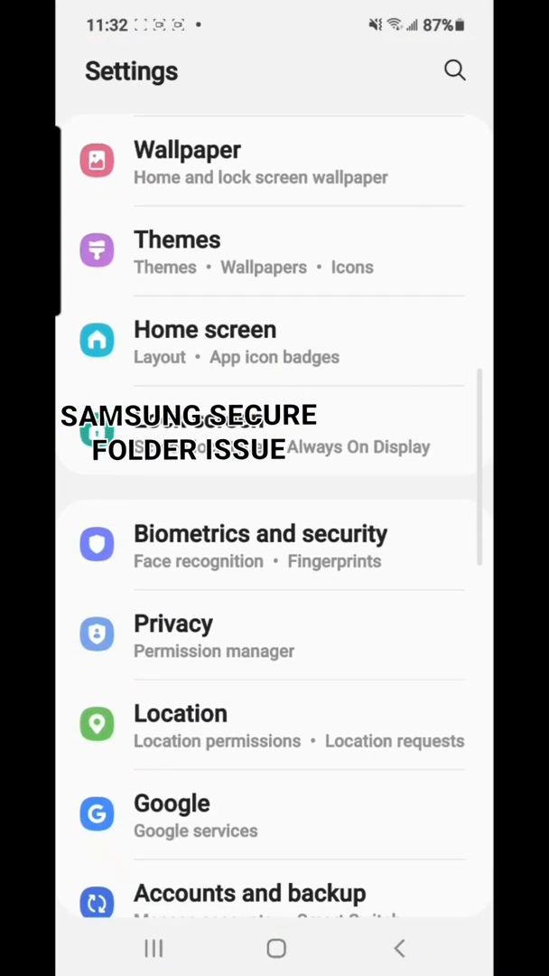
{"action": "scroll", "scroll_direction": "down", "scroll_amount": 3}
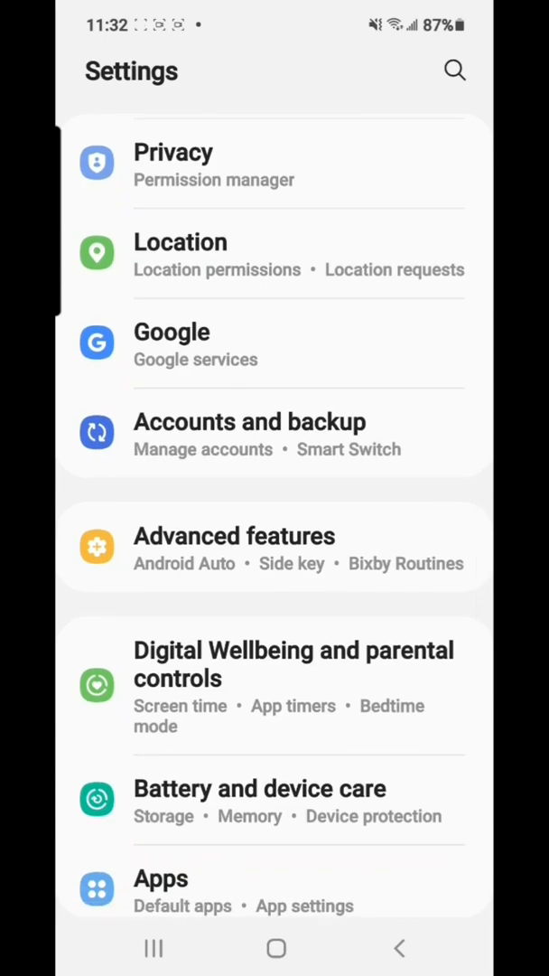
{"action": "left_click", "coordinate": [260, 788]}
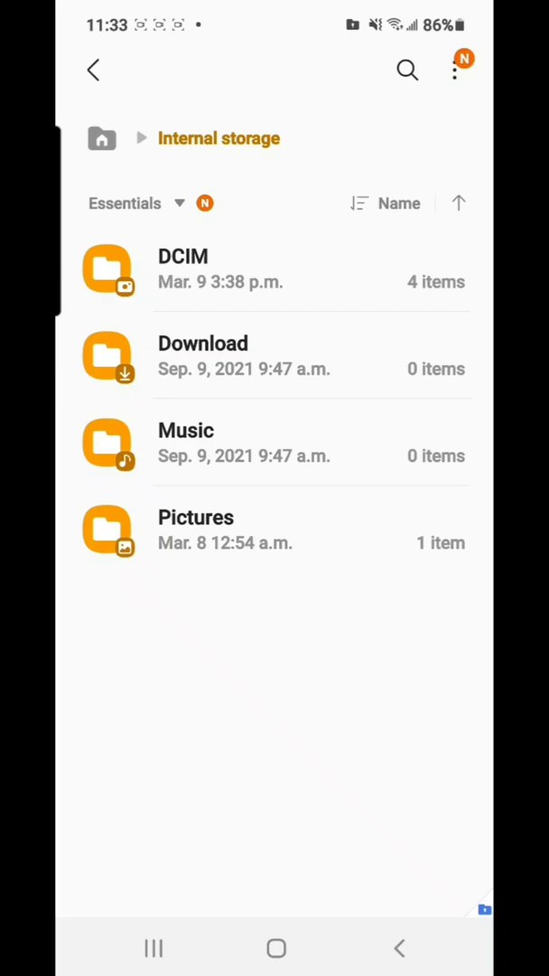
Enter the DCIM folder and go into its Screenshots subfolder
{"action": "left_click", "coordinate": [184, 271]}
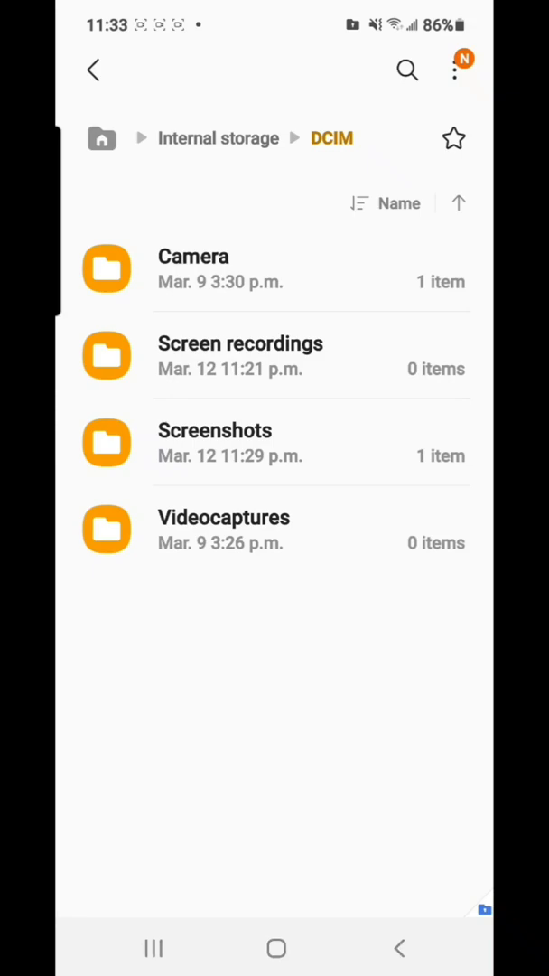
{"action": "left_click", "coordinate": [213, 441]}
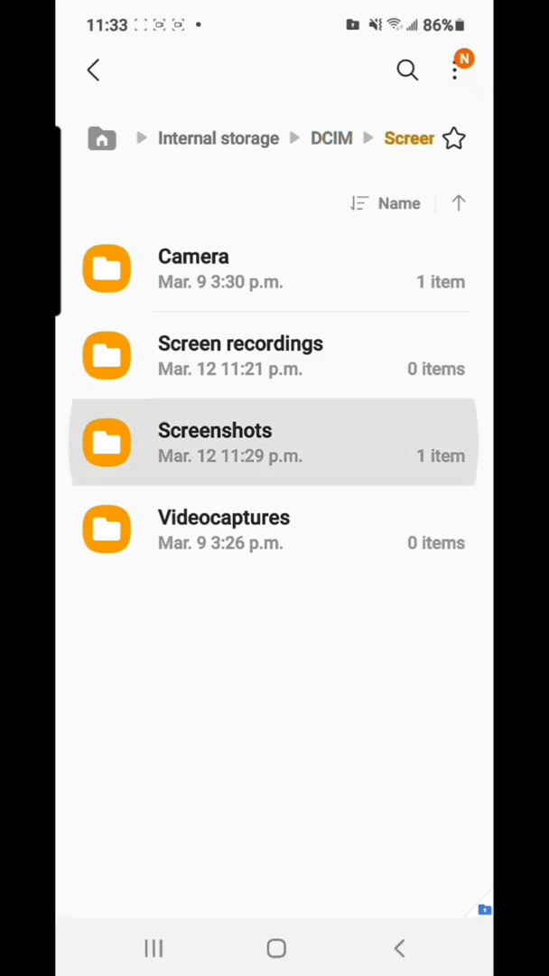
Select the single blue motorcycle screenshot JPG (538 KB) in the Screenshots folder
{"action": "left_click", "coordinate": [213, 441]}
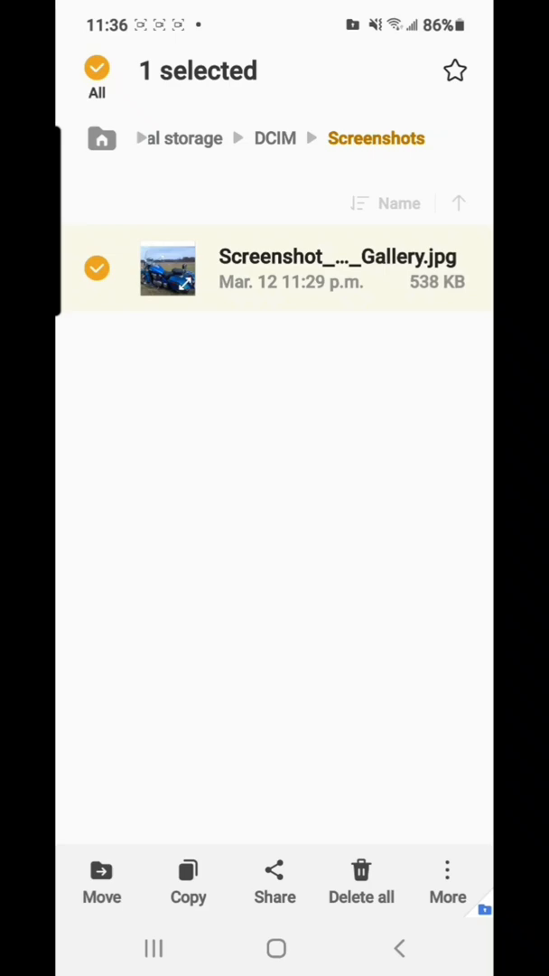
Move the selected motorcycle screenshot out of Secure Folder storage so Gallery shows it
{"action": "left_click", "coordinate": [449, 882]}
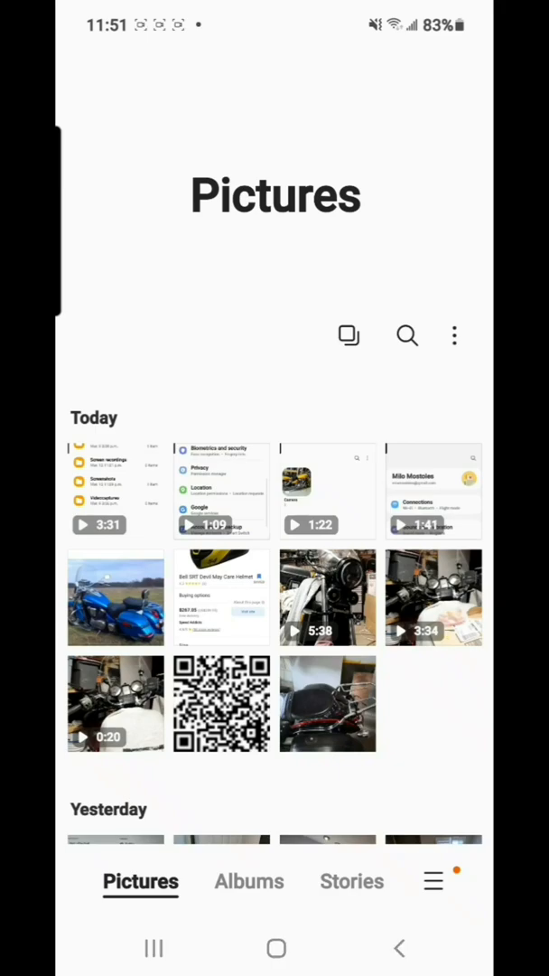
Open the restored blue motorcycle picture full-screen in Gallery's Pictures tab
{"action": "scroll", "scroll_direction": "down", "scroll_amount": 3}
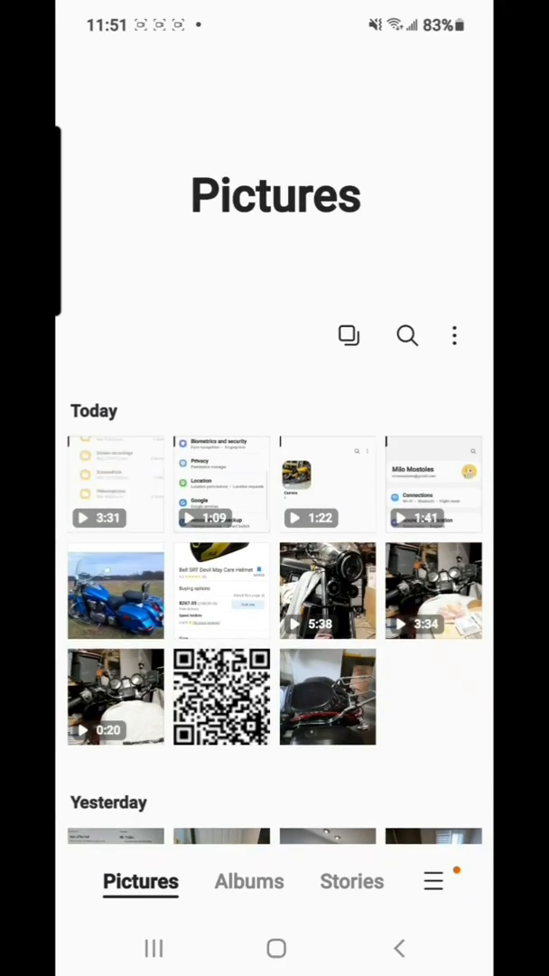
{"action": "left_click", "coordinate": [115, 593]}
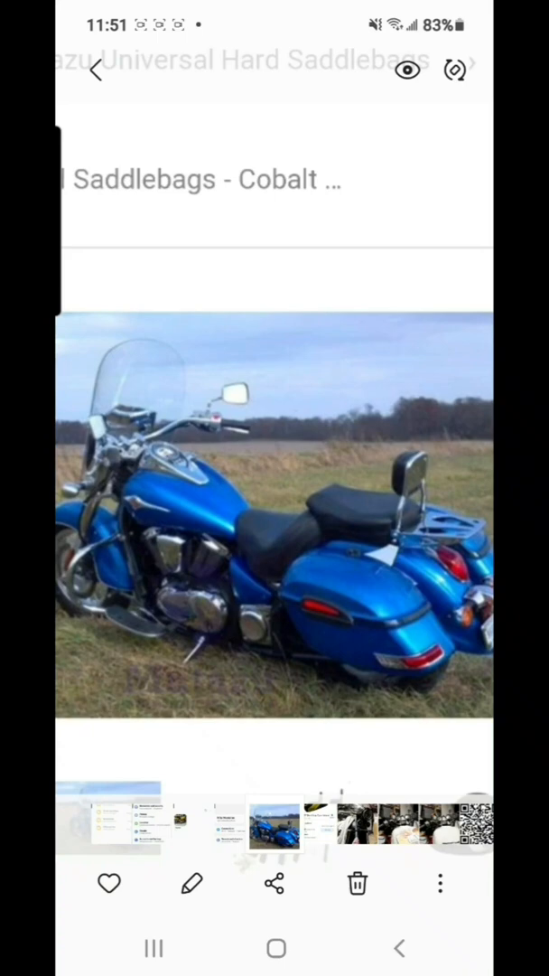